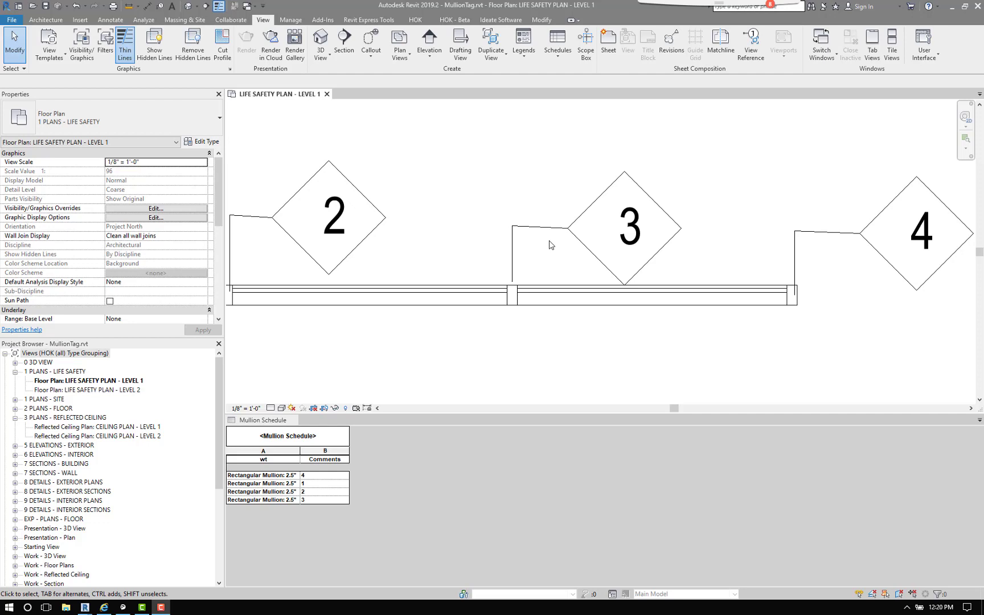
mouse_move(526, 340)
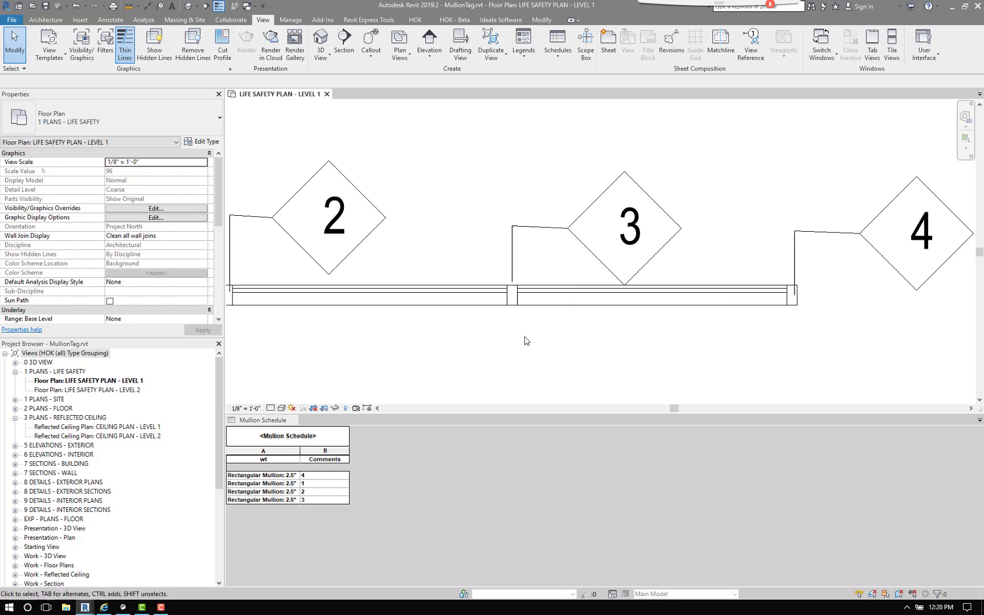
Set the Comments of the two mullions under the first tags to A and B.
click(520, 296)
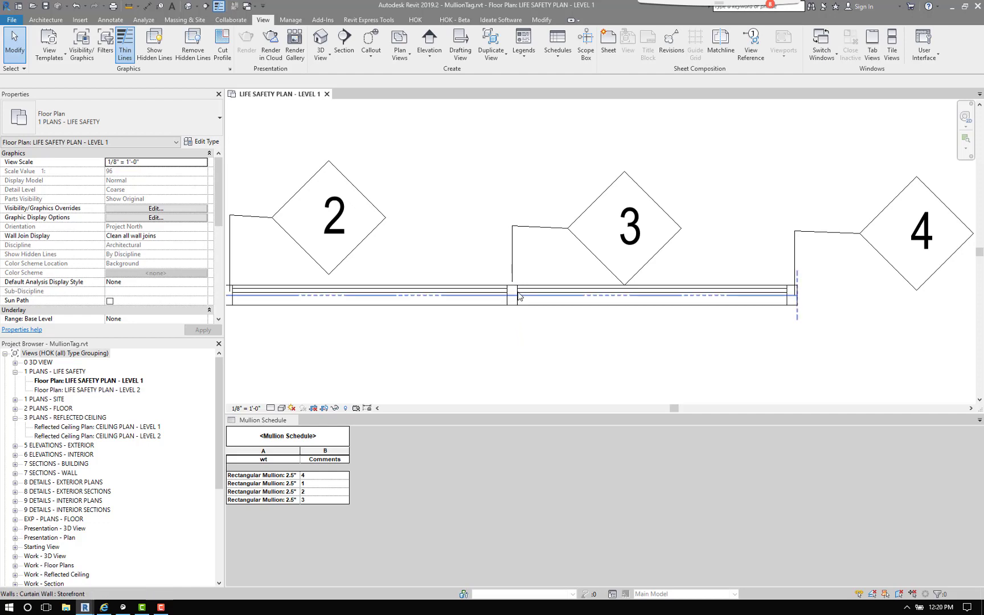
click(526, 333)
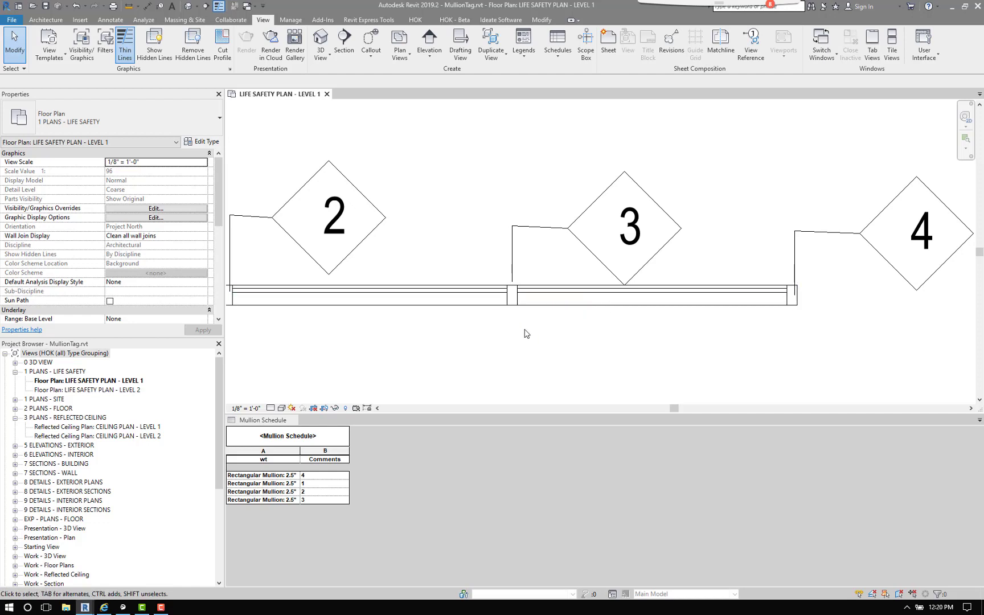
mouse_move(523, 335)
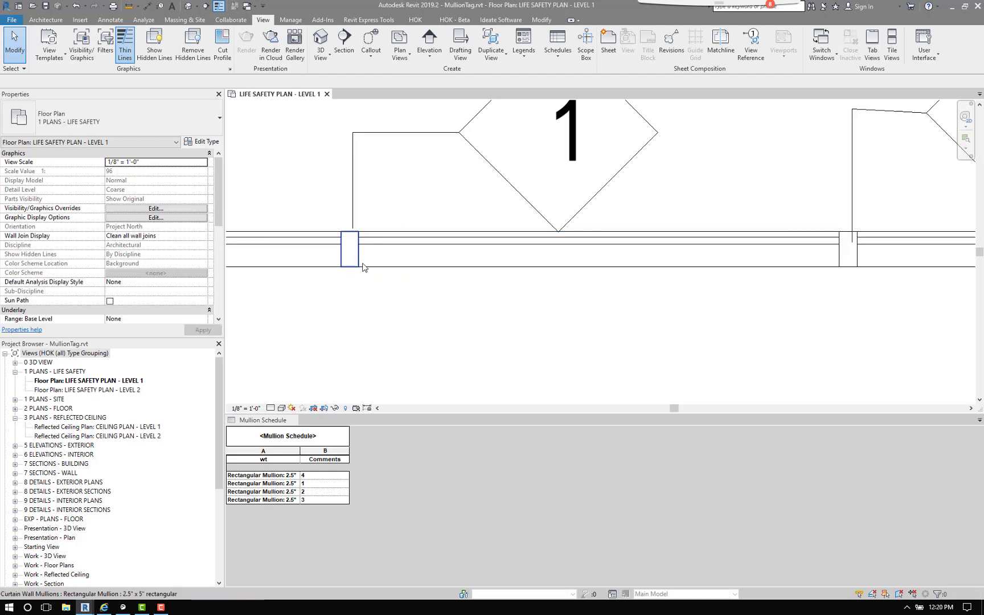
click(349, 249)
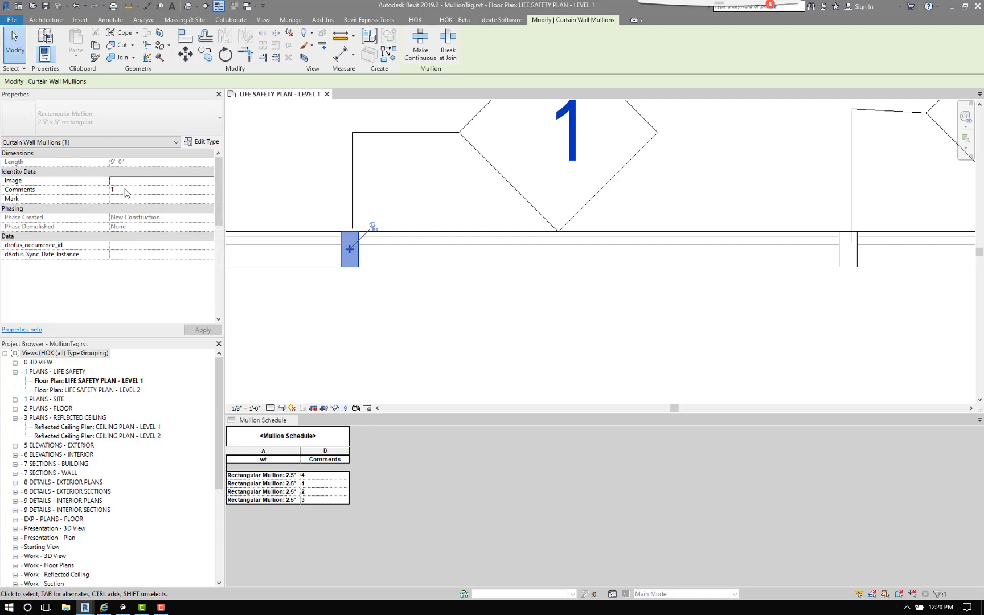
text(A)
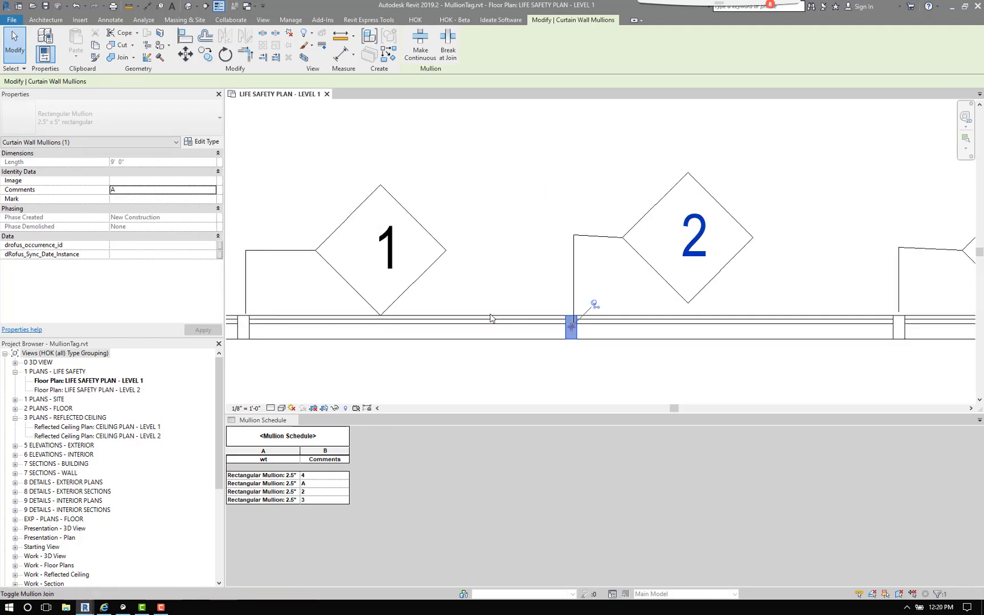
text(B)
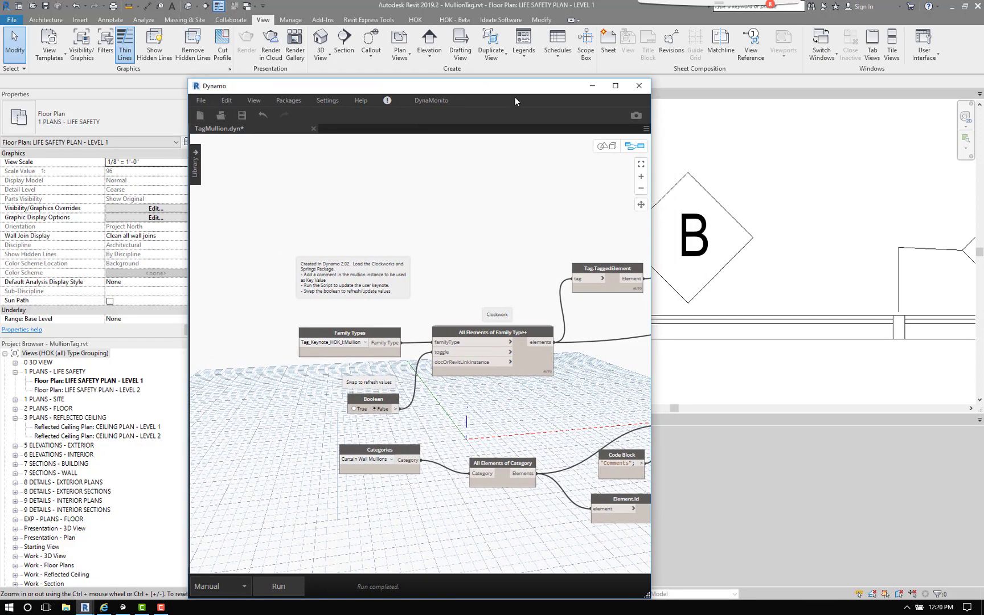
Maximize the Dynamo TagMullion window to full screen.
click(614, 86)
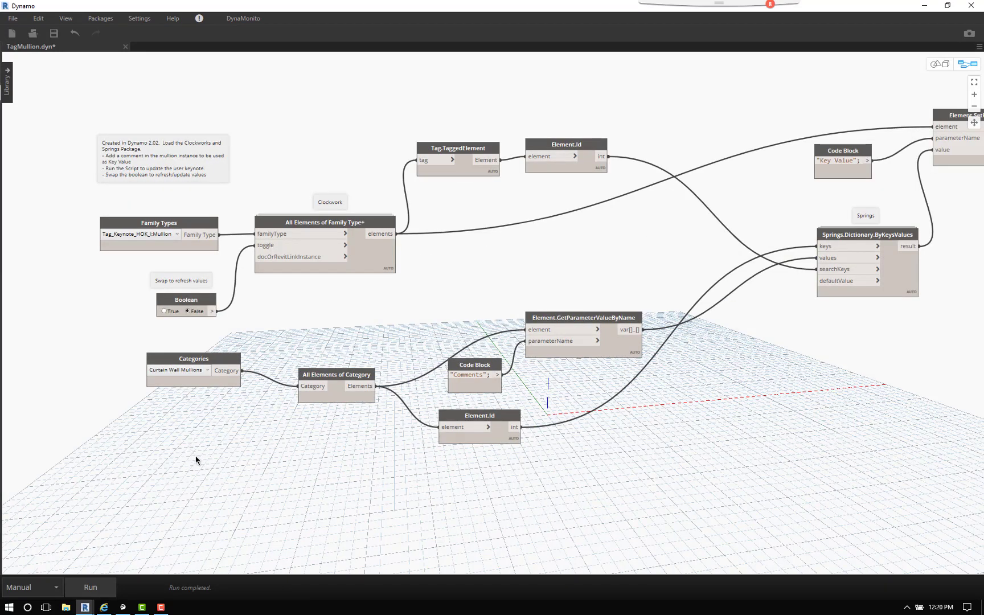
mouse_move(202, 463)
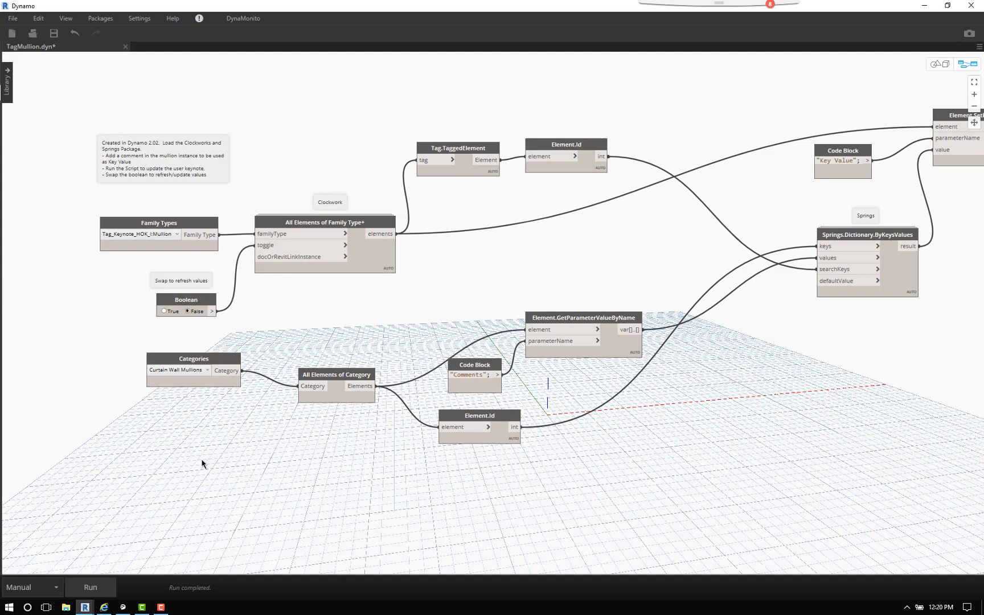
mouse_move(646, 103)
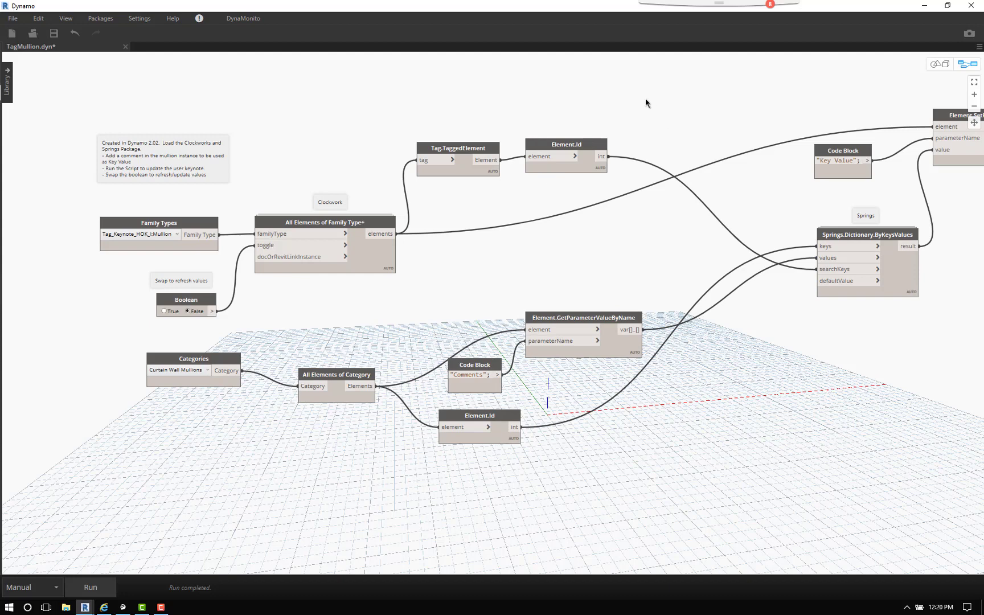
mouse_move(752, 137)
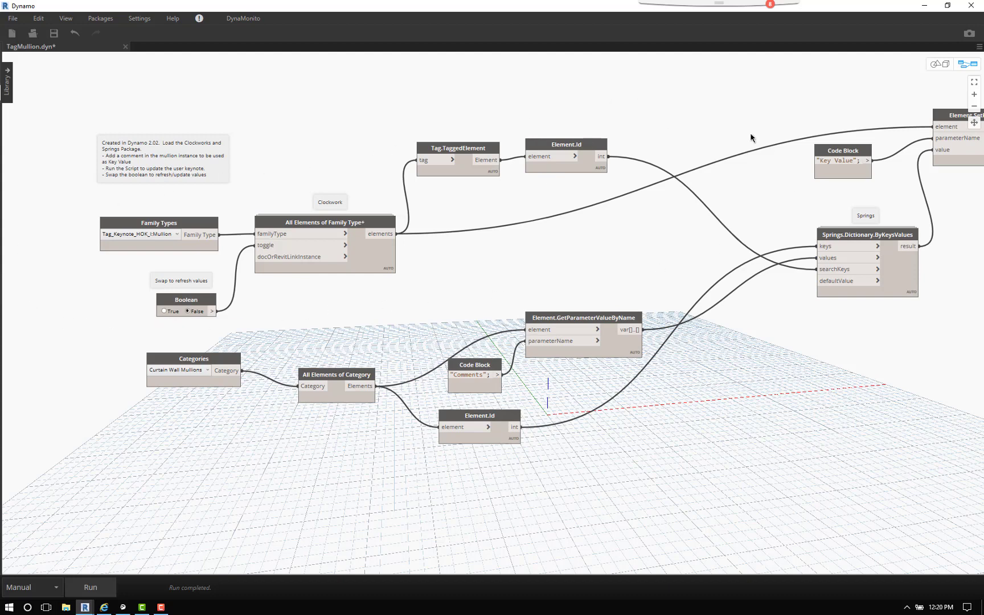
mouse_move(643, 180)
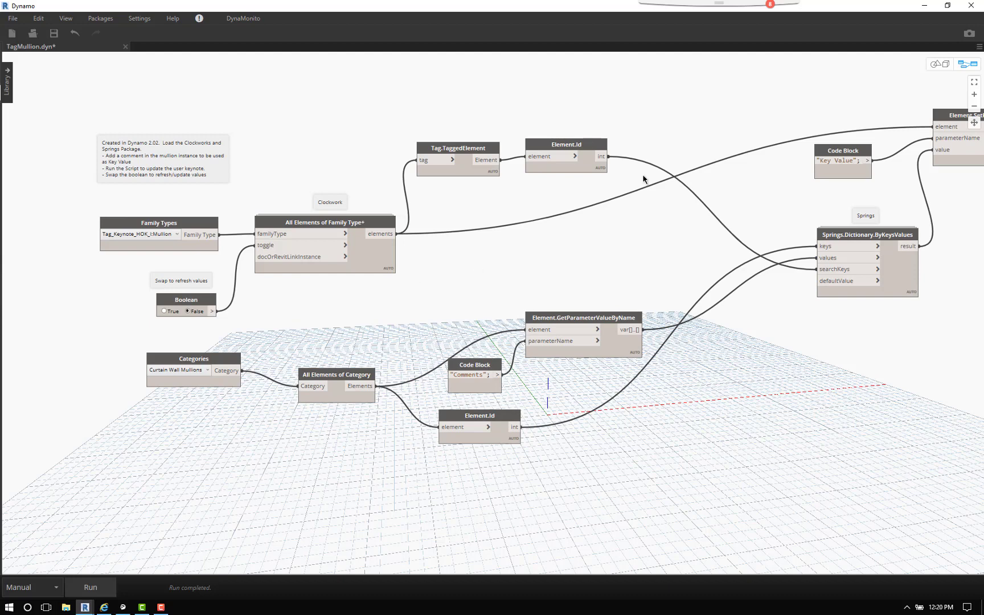
mouse_move(742, 396)
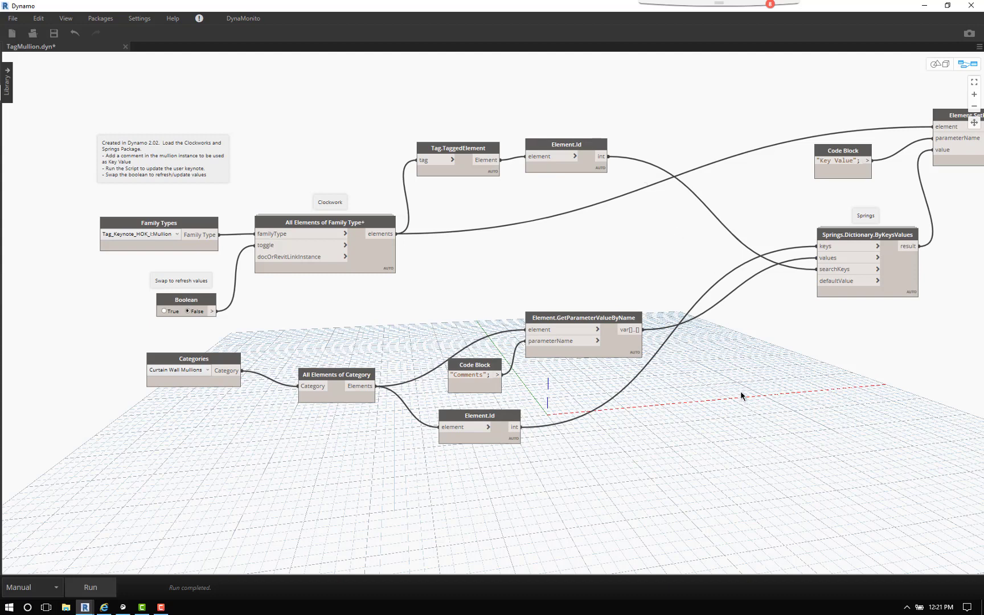
mouse_move(745, 394)
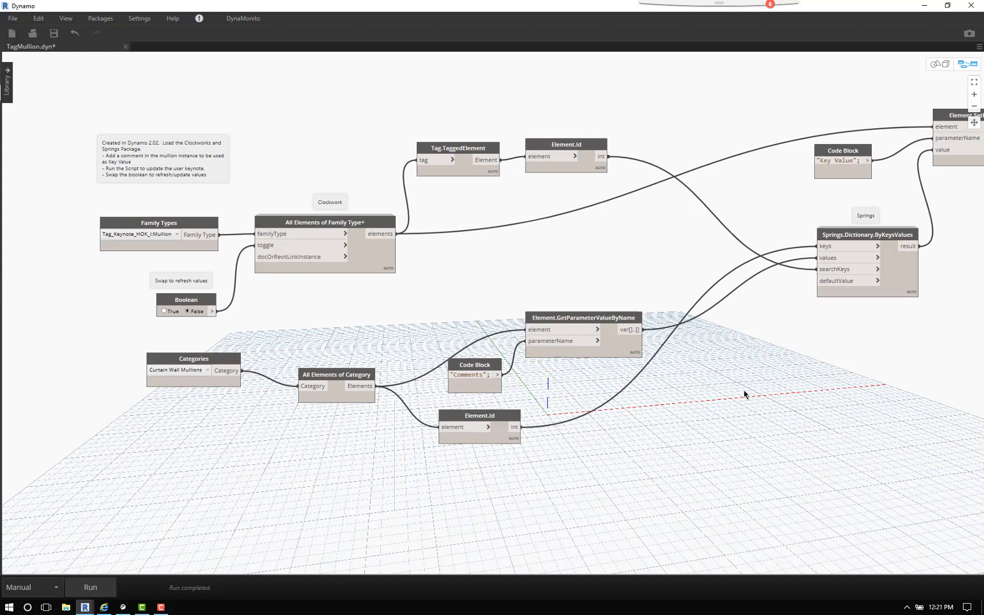
mouse_move(709, 296)
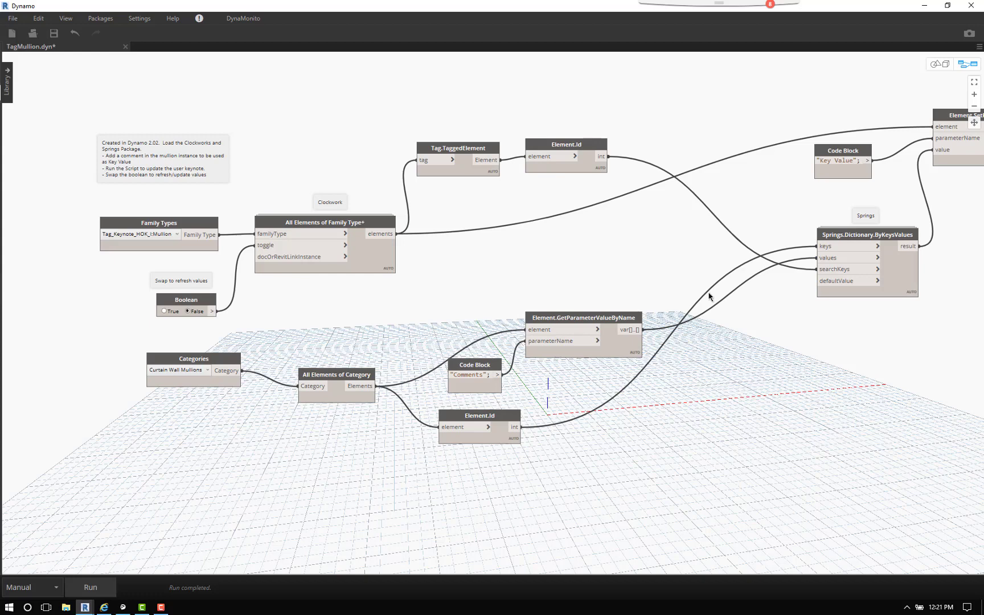
mouse_move(753, 332)
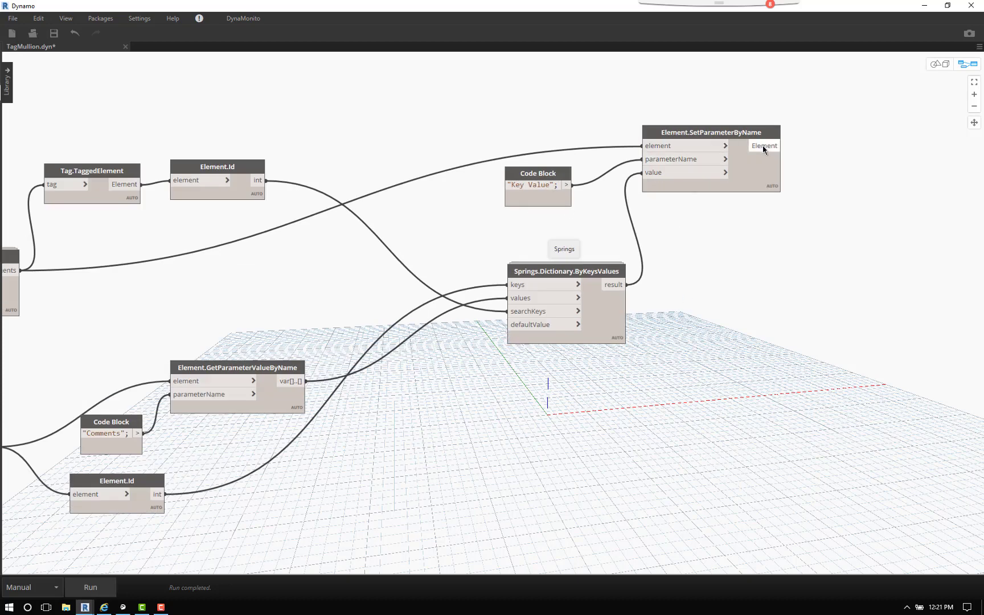
mouse_move(776, 270)
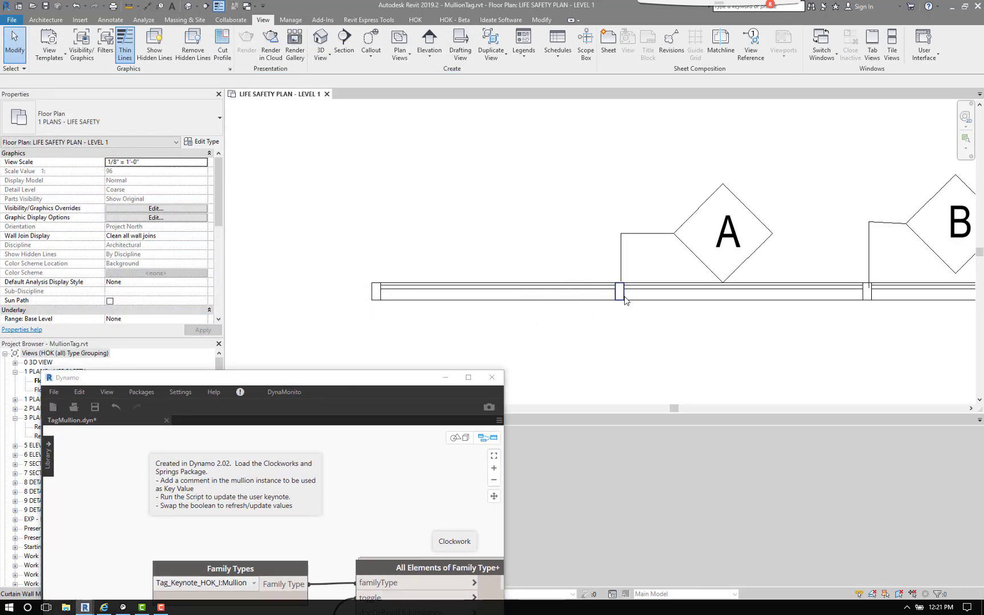
Change the mullion's Comments to 2 and rerun the Dynamo script so tags read 1 and 2.
click(621, 291)
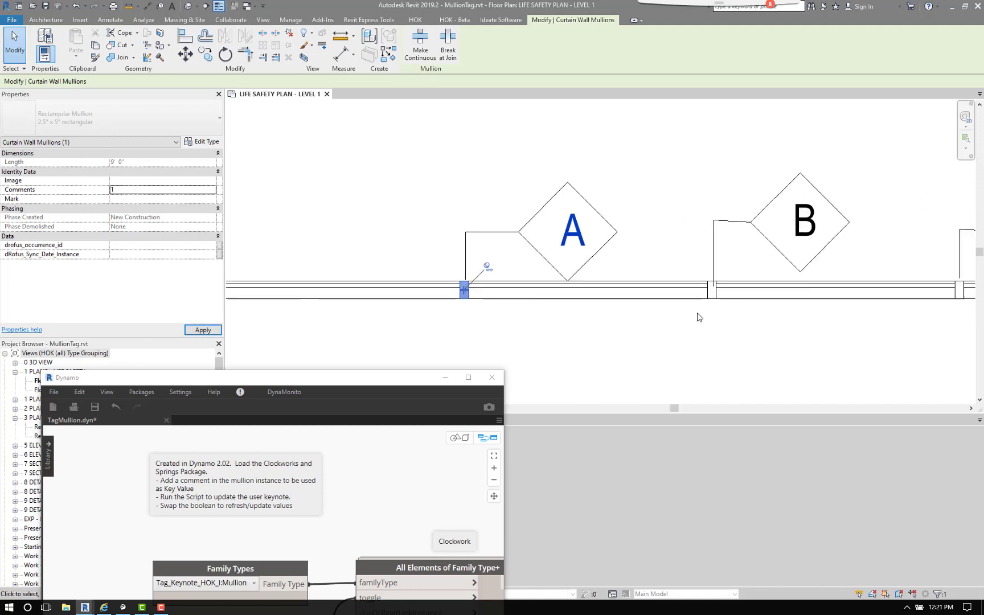
text(2)
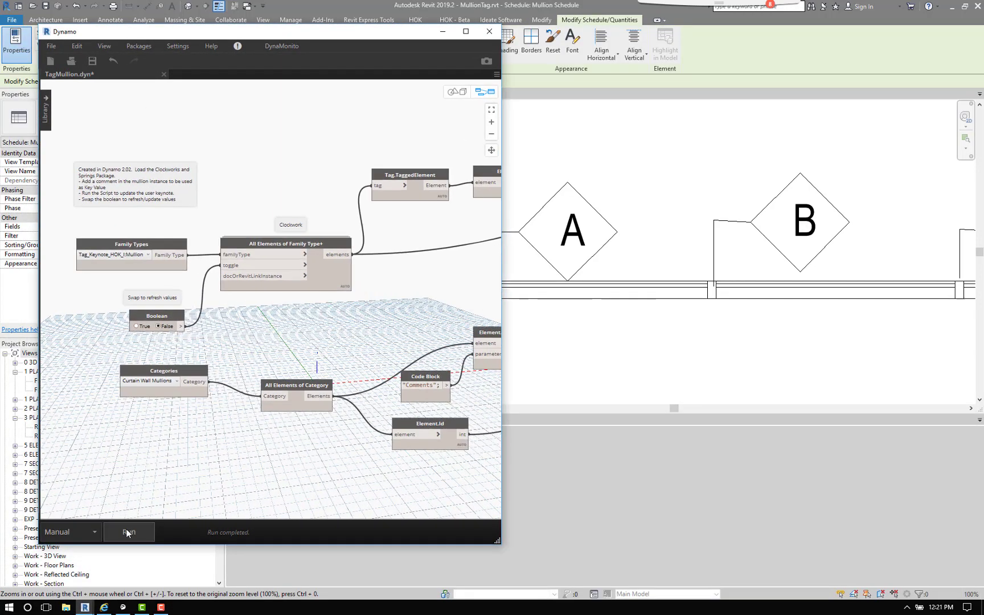
click(129, 531)
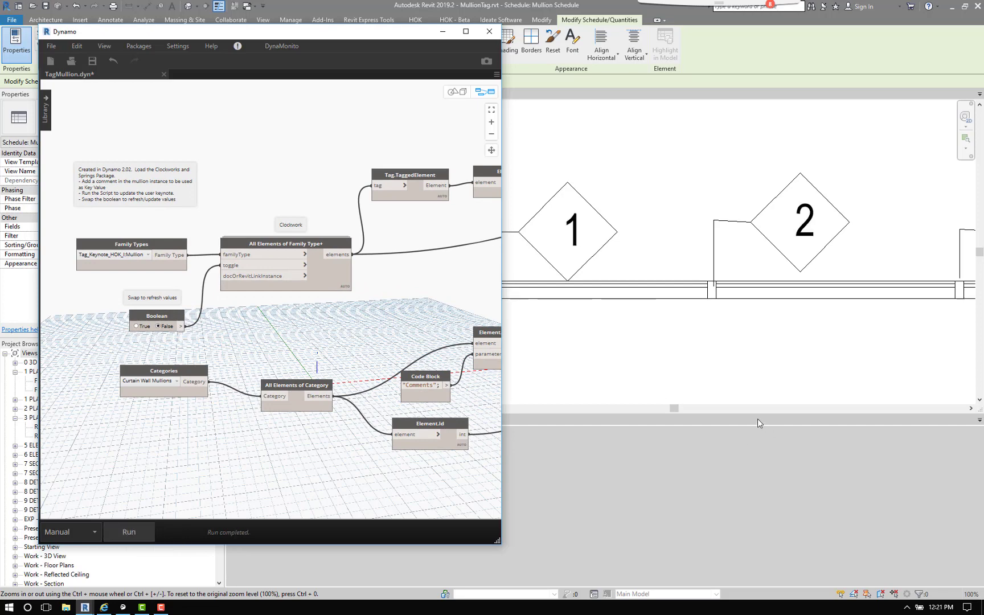